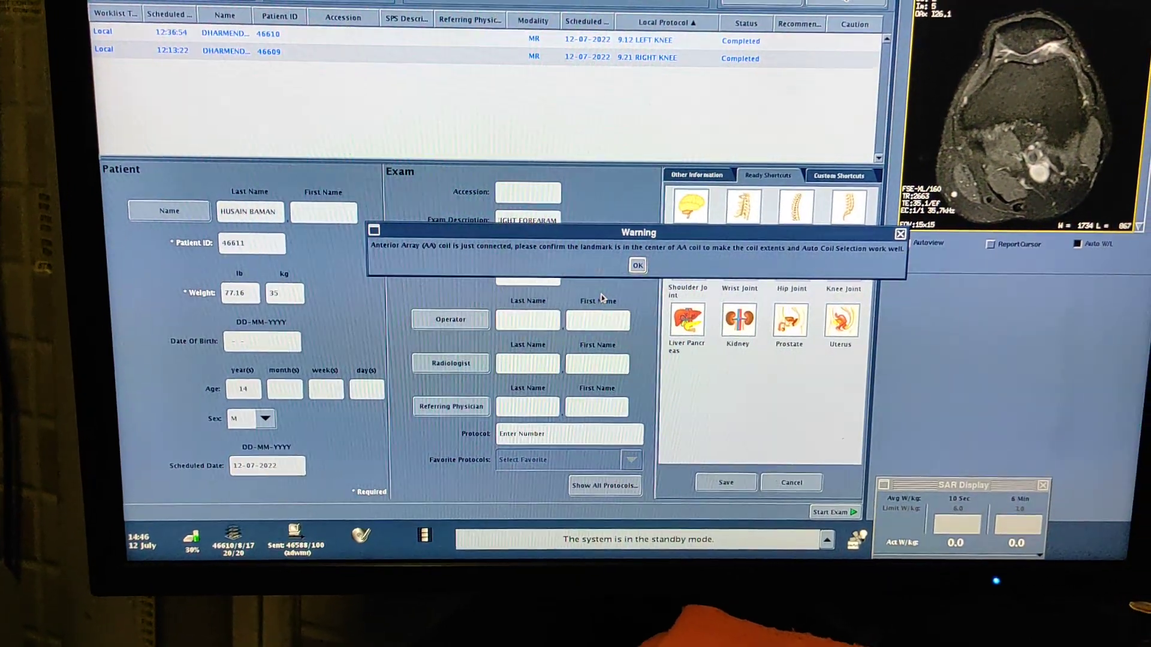
# Step: Dismiss the Anterior Array coil landmark warning
pyautogui.click(635, 265)
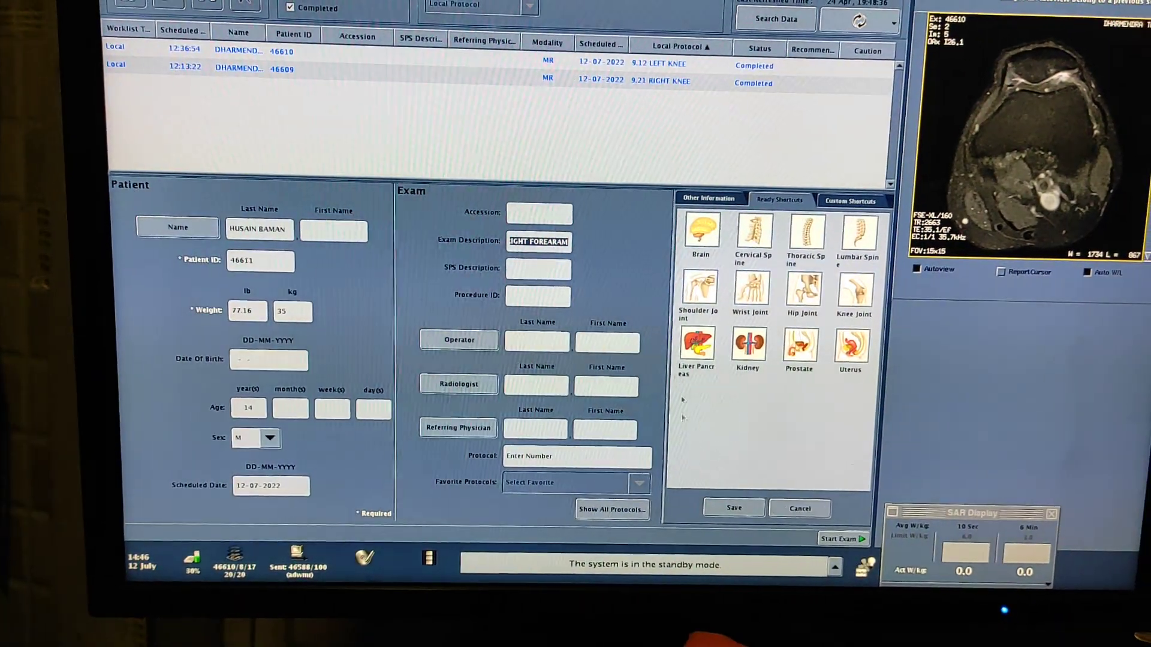
# Step: Start the exam with the 9.23-ARM protocol added to the basket and accepted
pyautogui.click(612, 510)
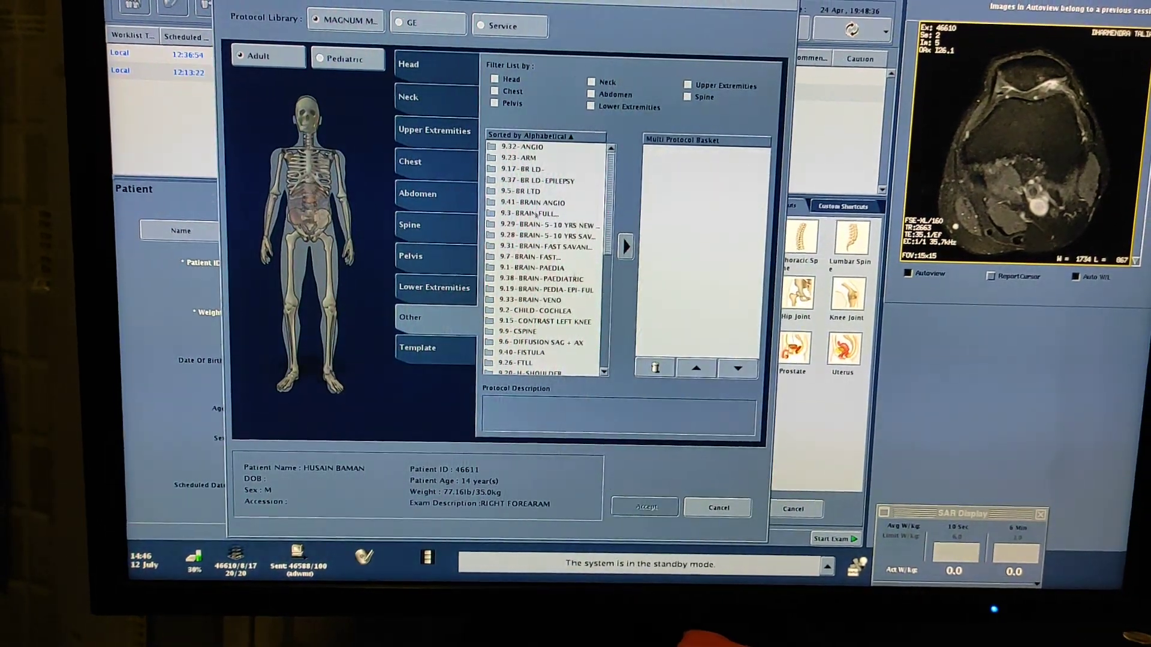
pyautogui.click(520, 166)
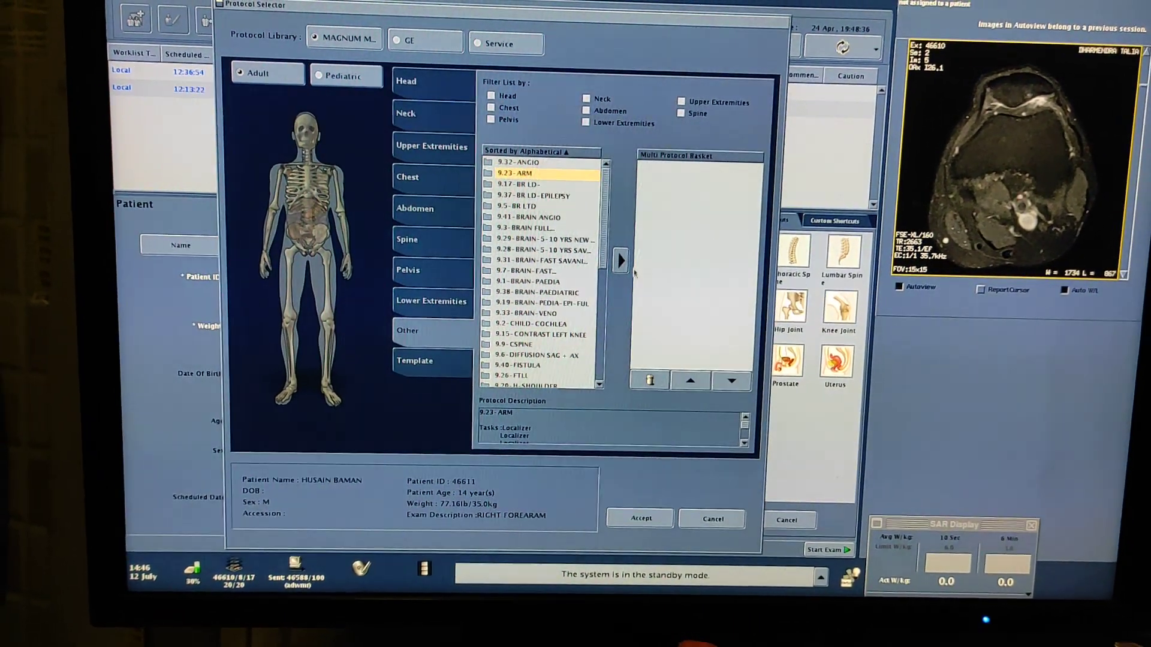
pyautogui.click(621, 261)
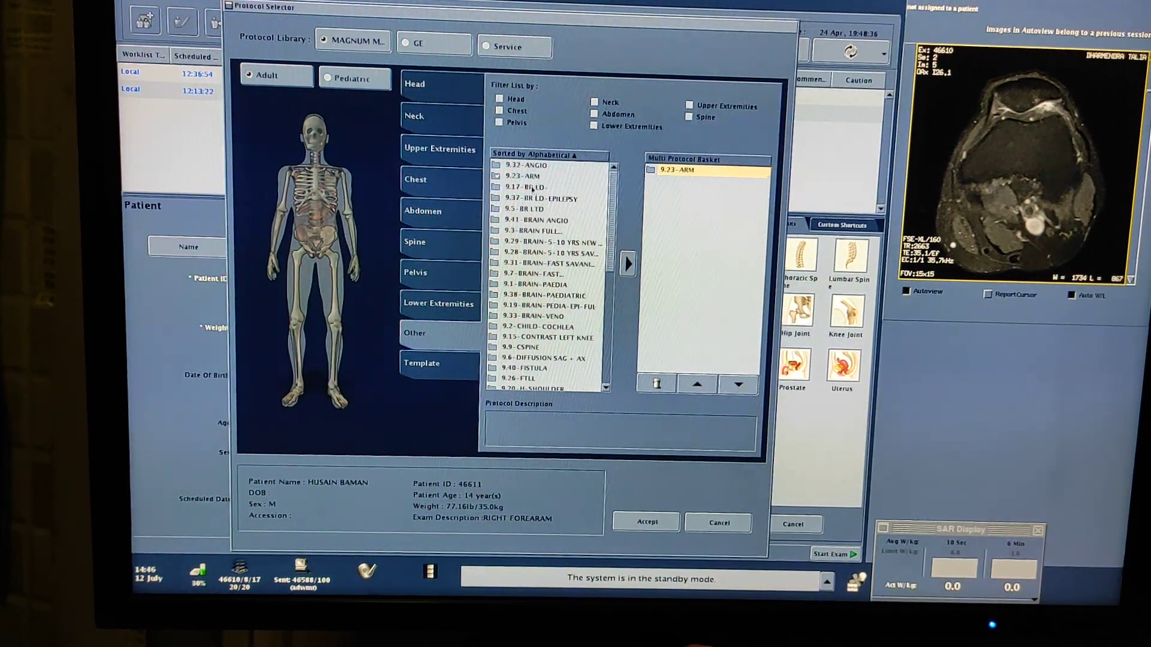
pyautogui.click(643, 522)
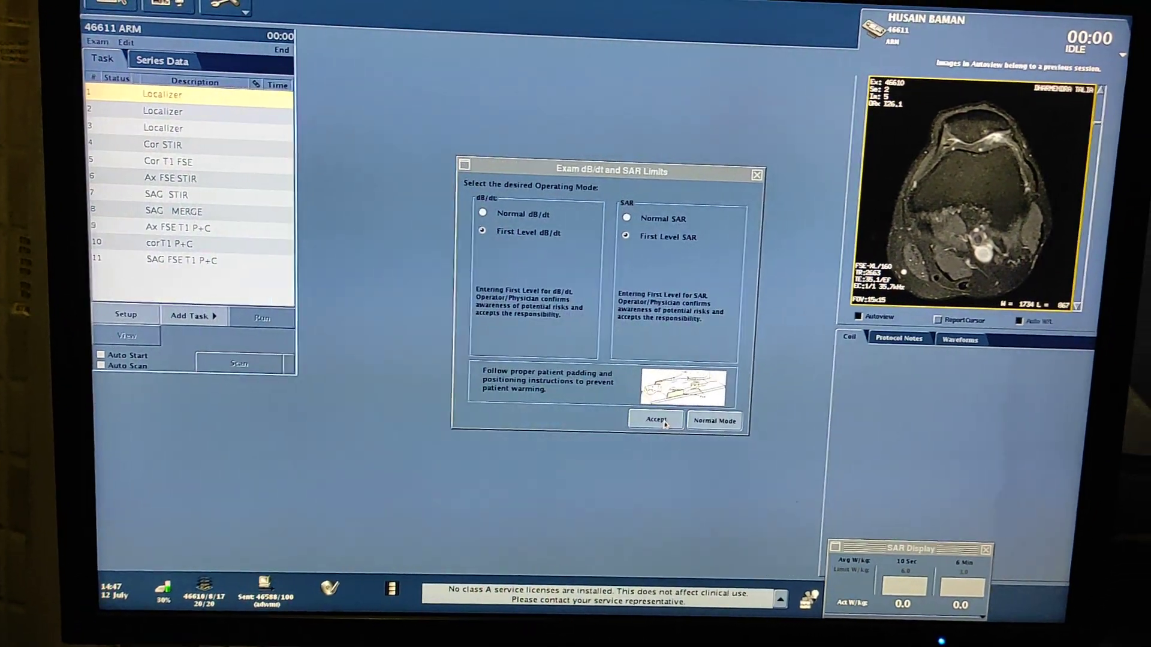
# Step: Accept First Level dB/dt and First Level SAR operating modes
pyautogui.click(655, 419)
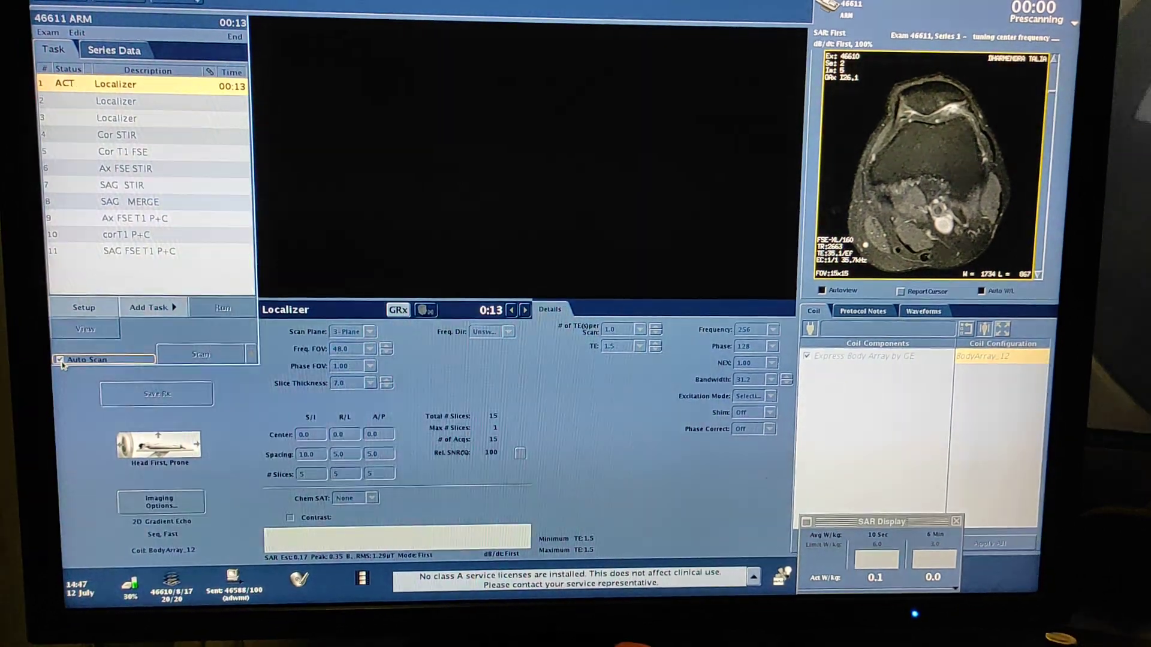
# Step: Let the first localizer finish, bringing up the second localizer's graphic slice positions
pyautogui.click(200, 354)
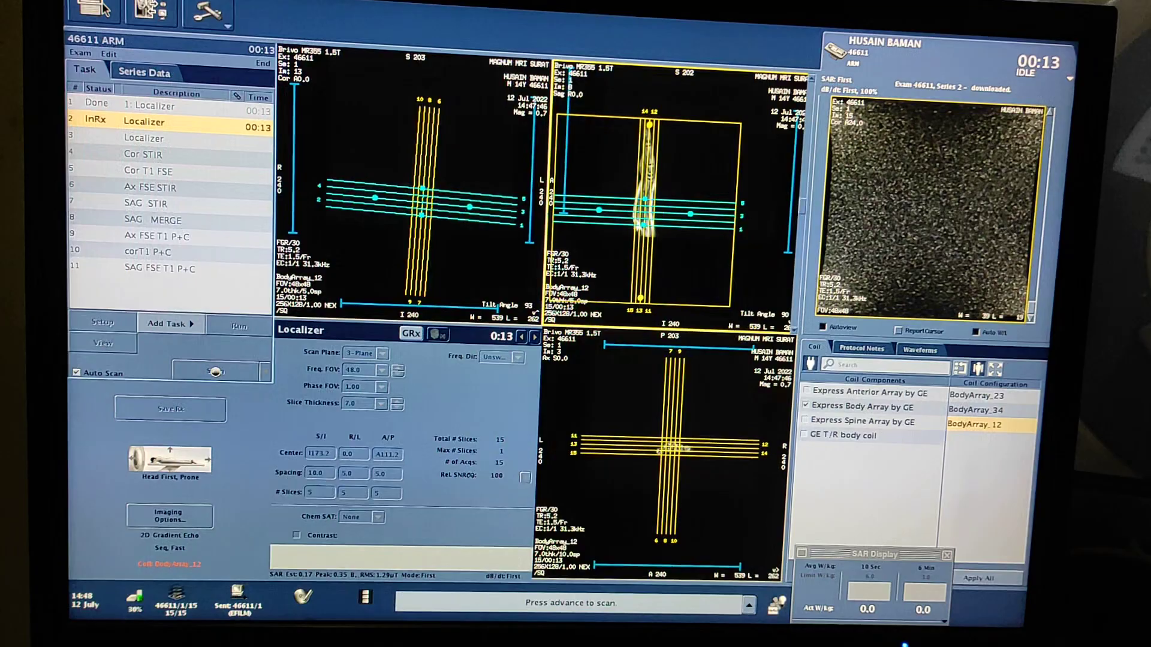
# Step: Uncheck Auto Scan for the second localizer
pyautogui.click(222, 365)
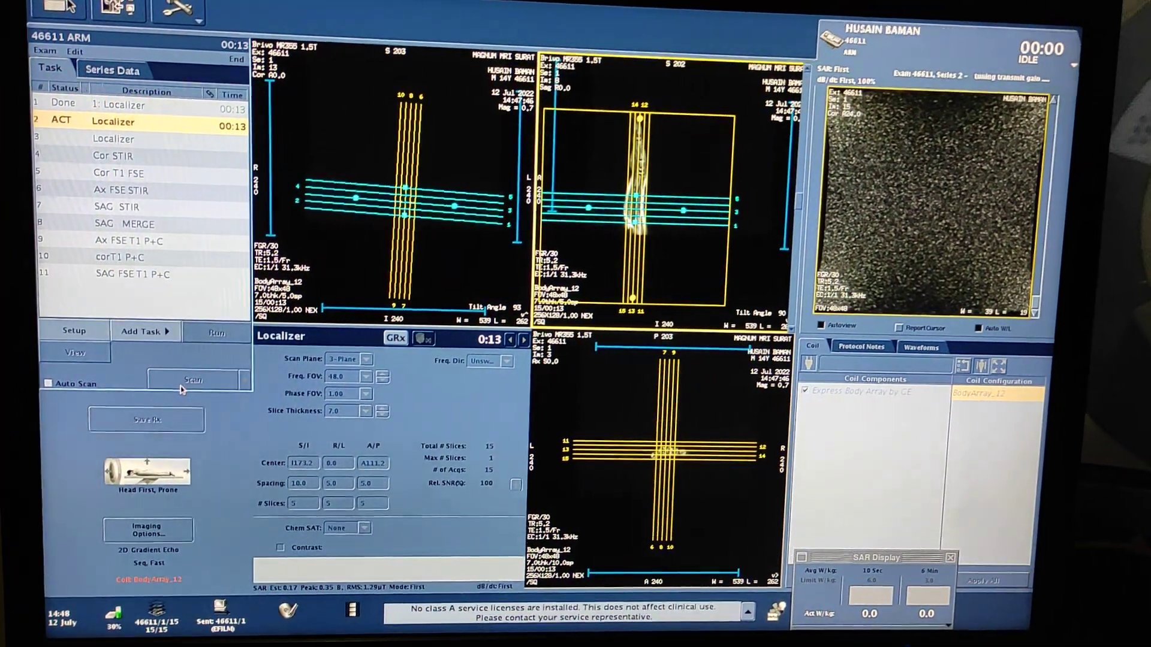
# Step: Scan the second localizer to image the forearm
pyautogui.click(192, 379)
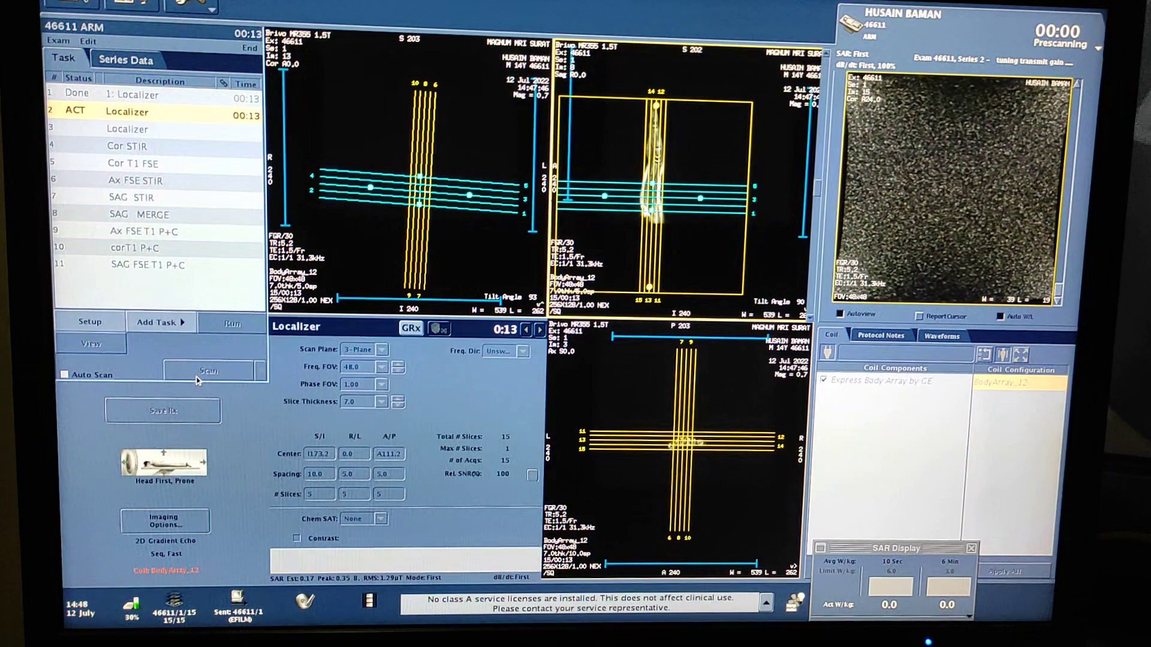
pyautogui.click(208, 372)
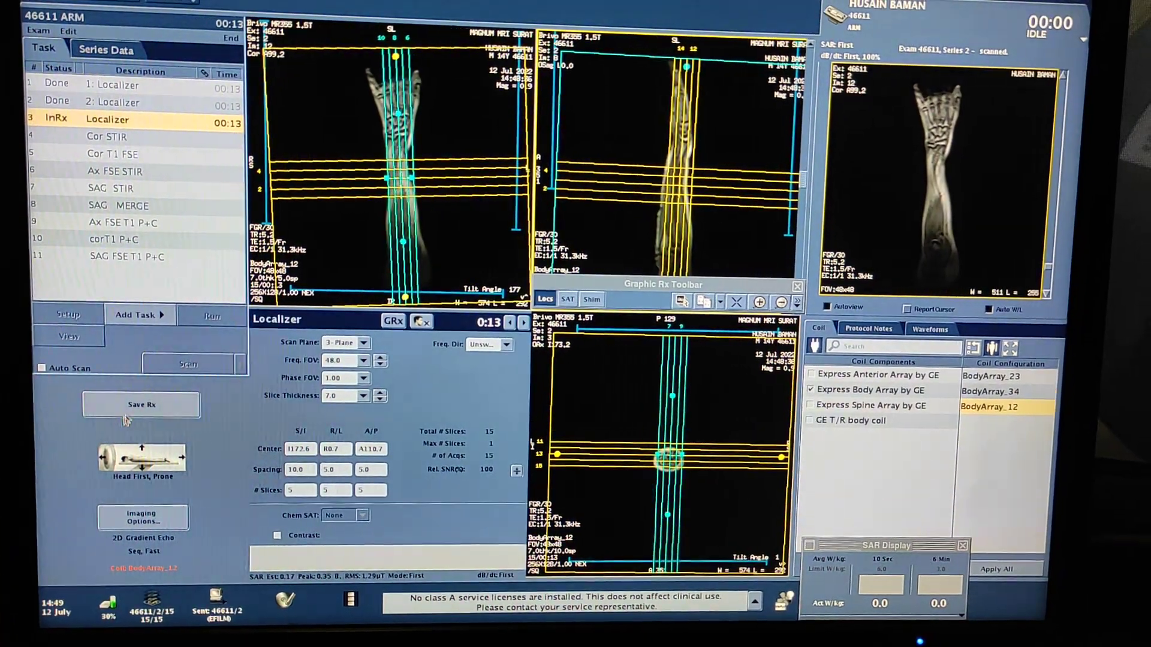
# Step: Save the third localizer's Rx and scan it
pyautogui.click(190, 364)
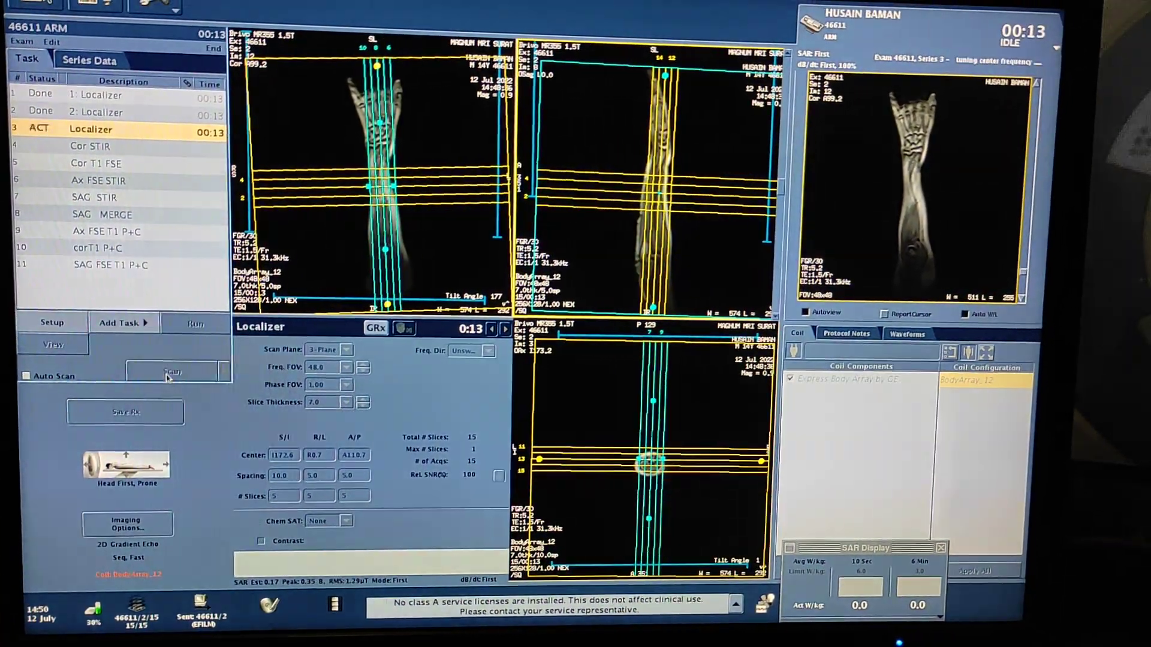
pyautogui.click(180, 366)
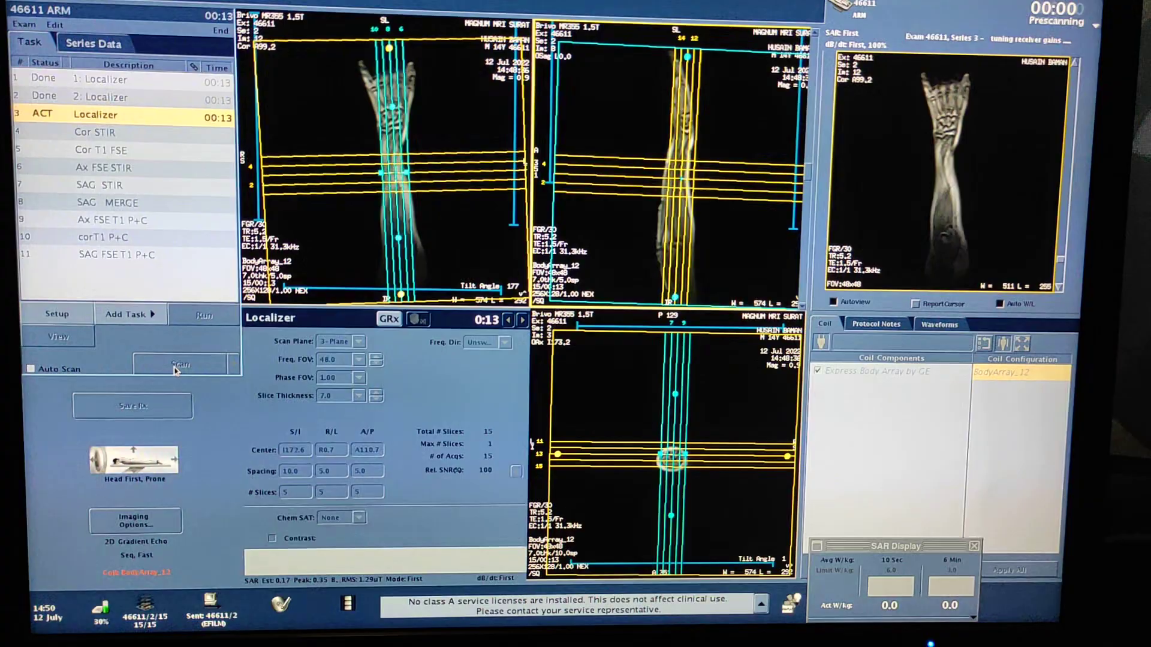
pyautogui.click(181, 365)
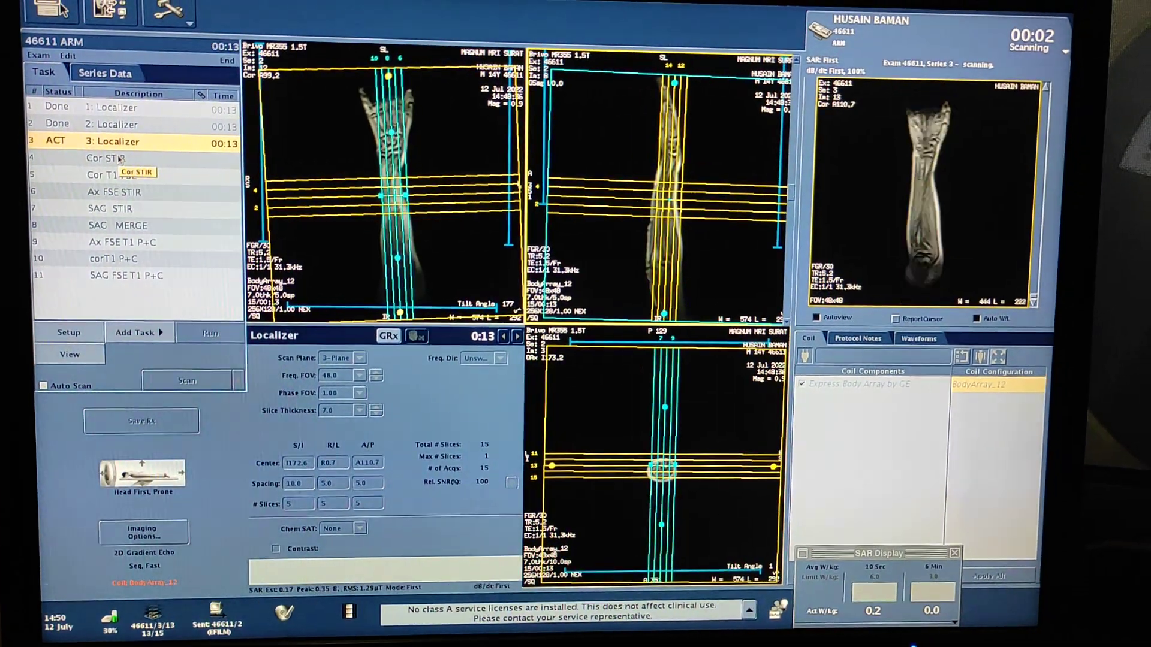
pyautogui.click(135, 340)
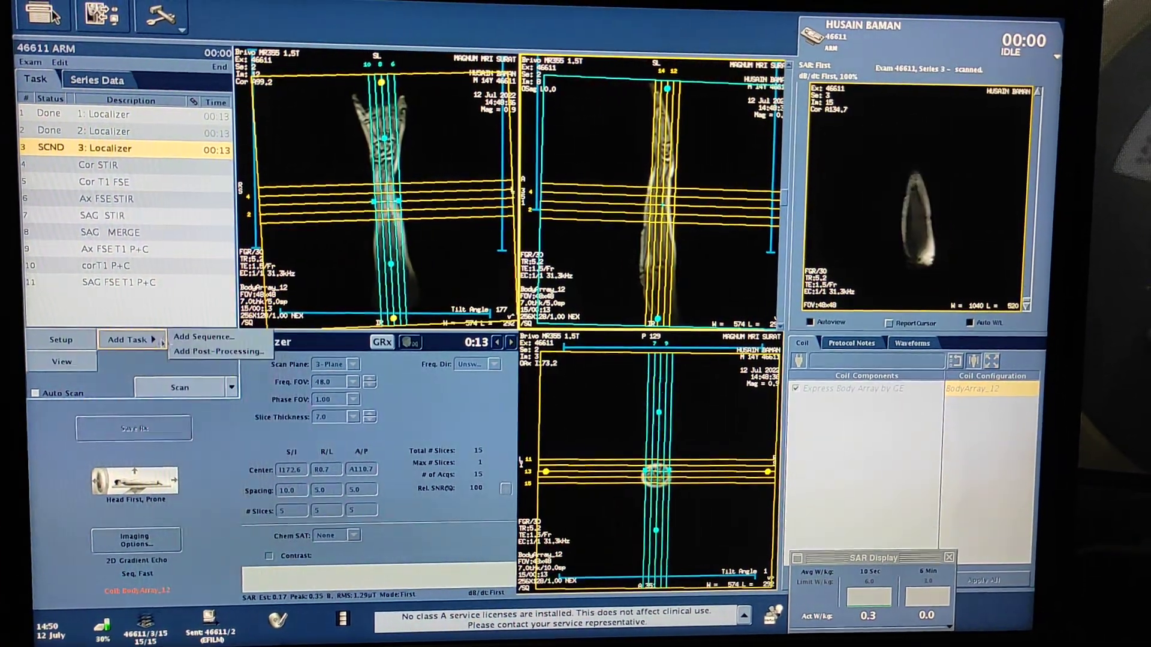
pyautogui.click(203, 336)
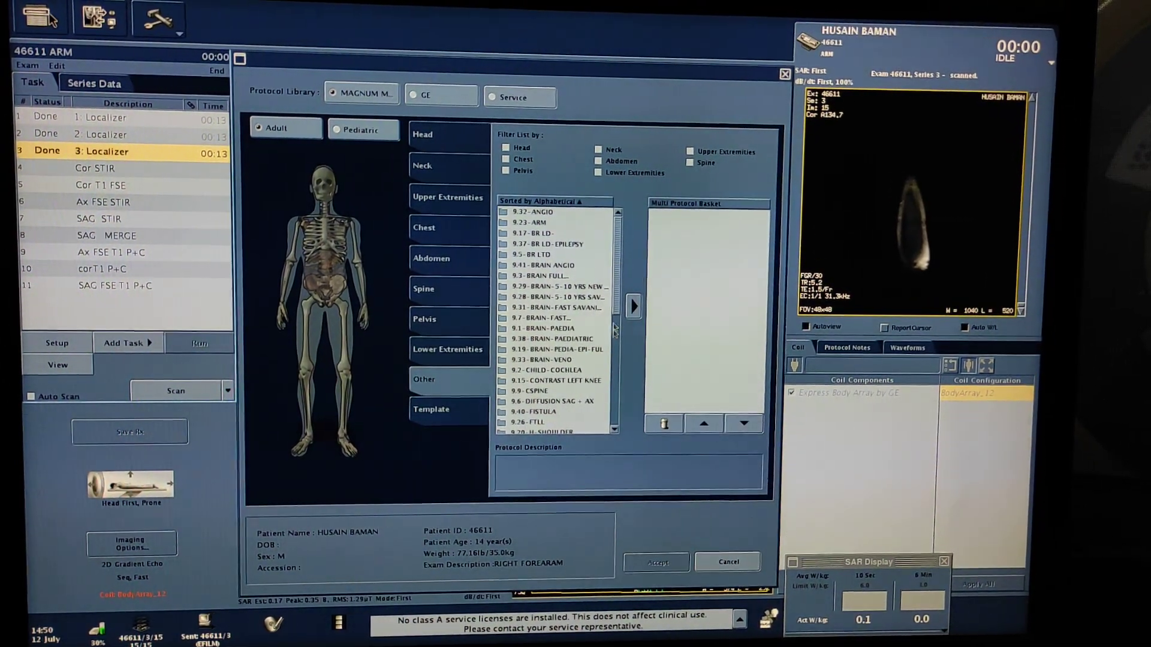
# Step: Add the Calibration task from the Pelvis 7.19 THIGH + C MAGNUM protocol
pyautogui.scroll(-3)
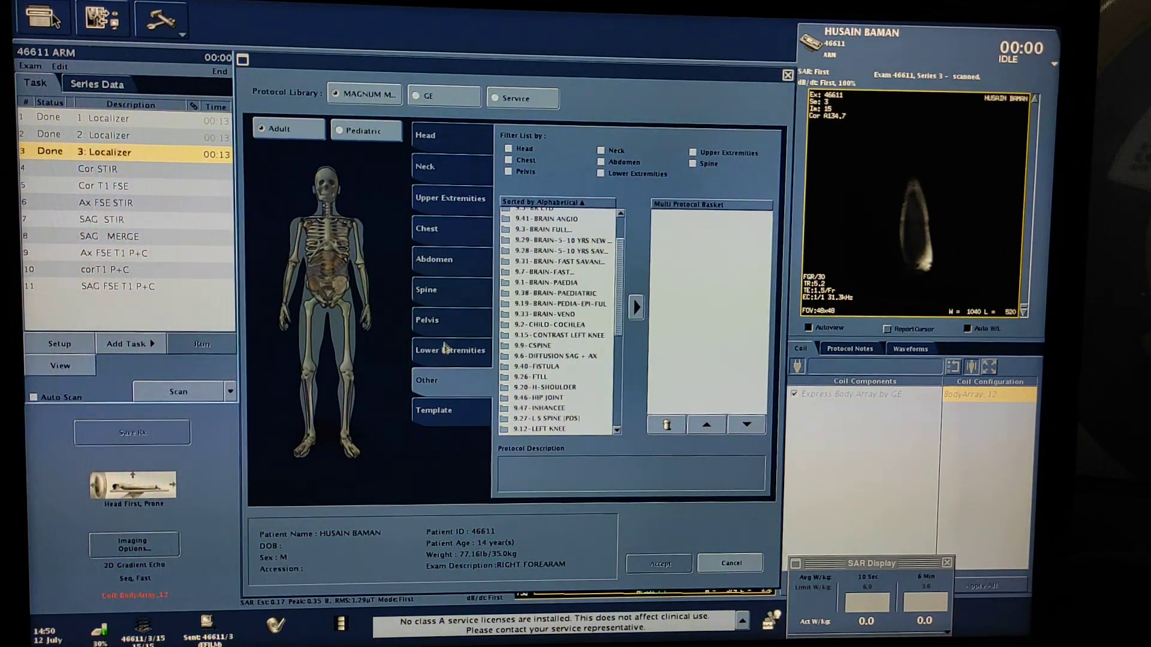
pyautogui.click(427, 320)
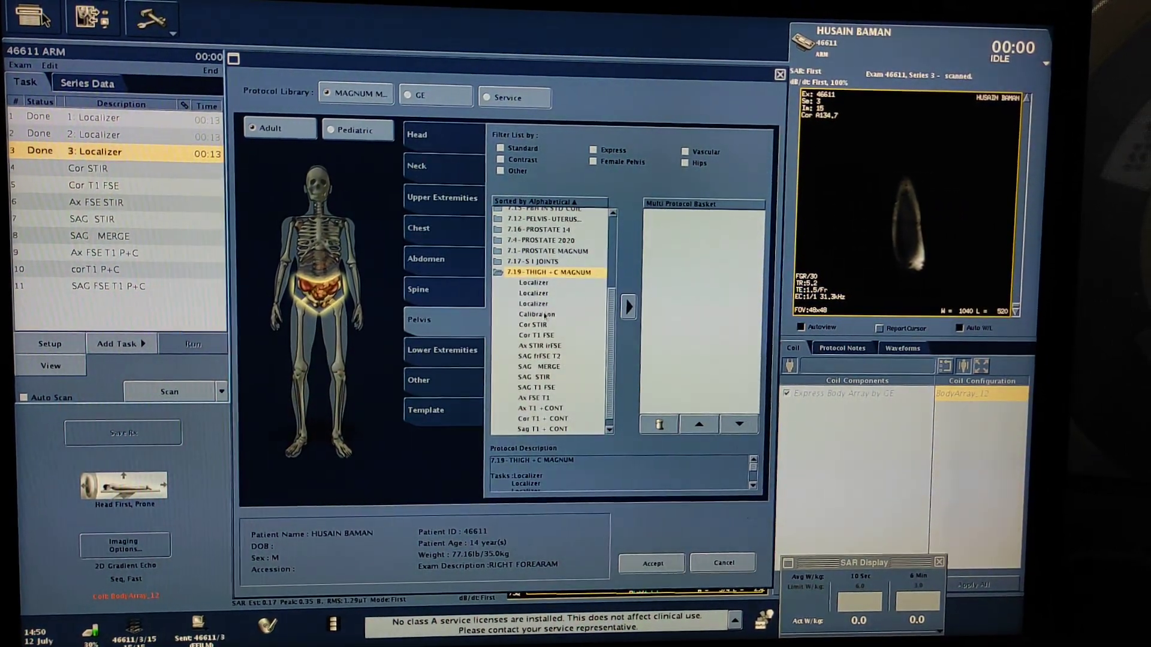
pyautogui.click(649, 563)
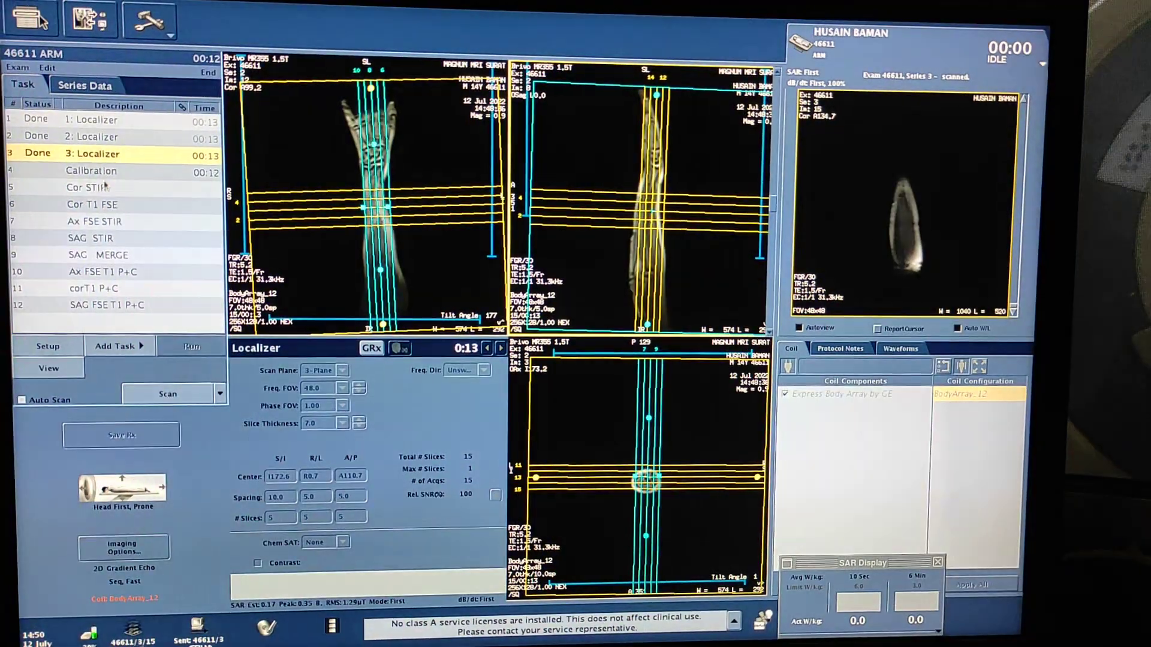
# Step: Scan the calibration, then prescribe Cor STIR as 18 oblique slices with 40 FOV
pyautogui.click(91, 170)
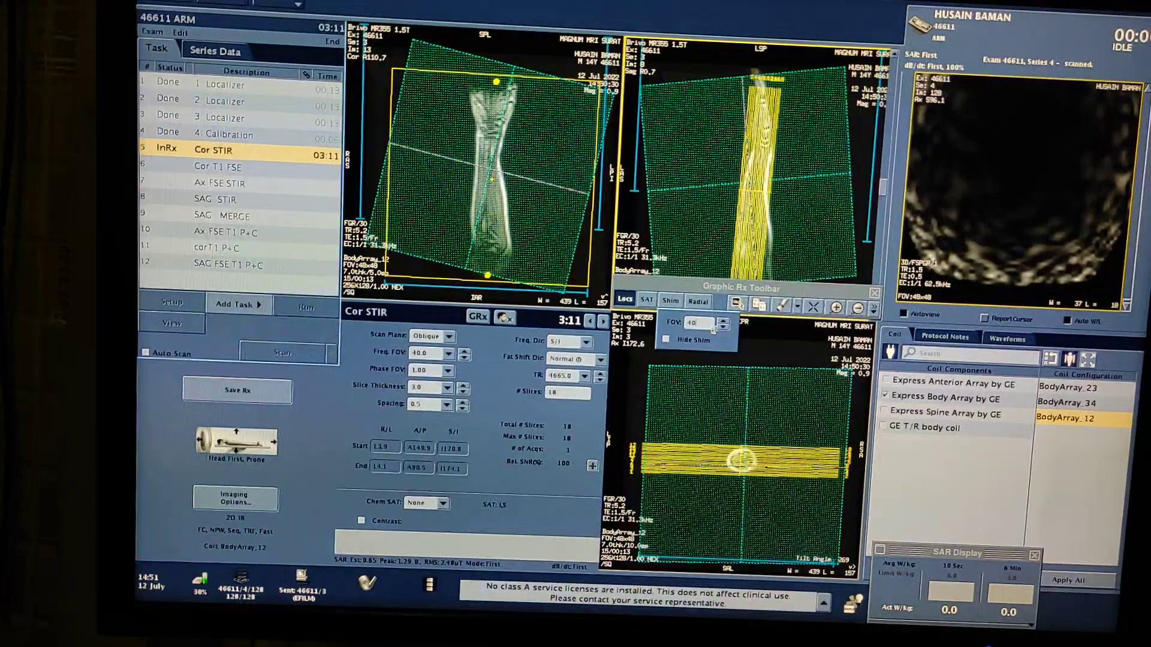
# Step: Scan Cor STIR and copy its prescription to Cor T1 FSE
pyautogui.click(724, 326)
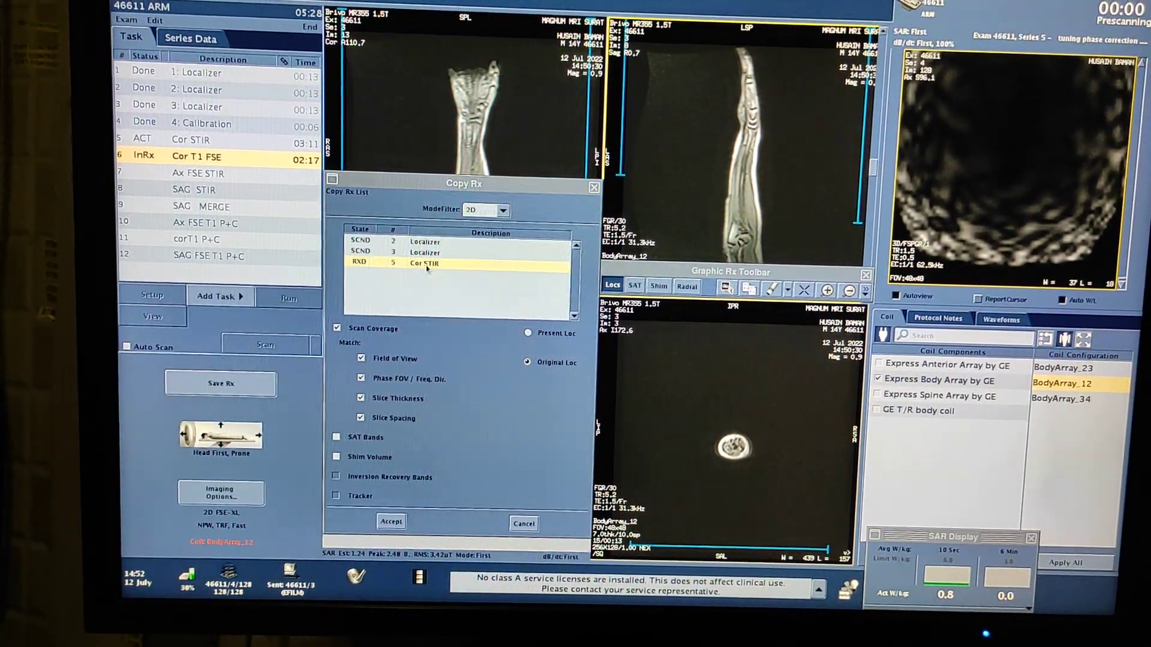
pyautogui.click(337, 461)
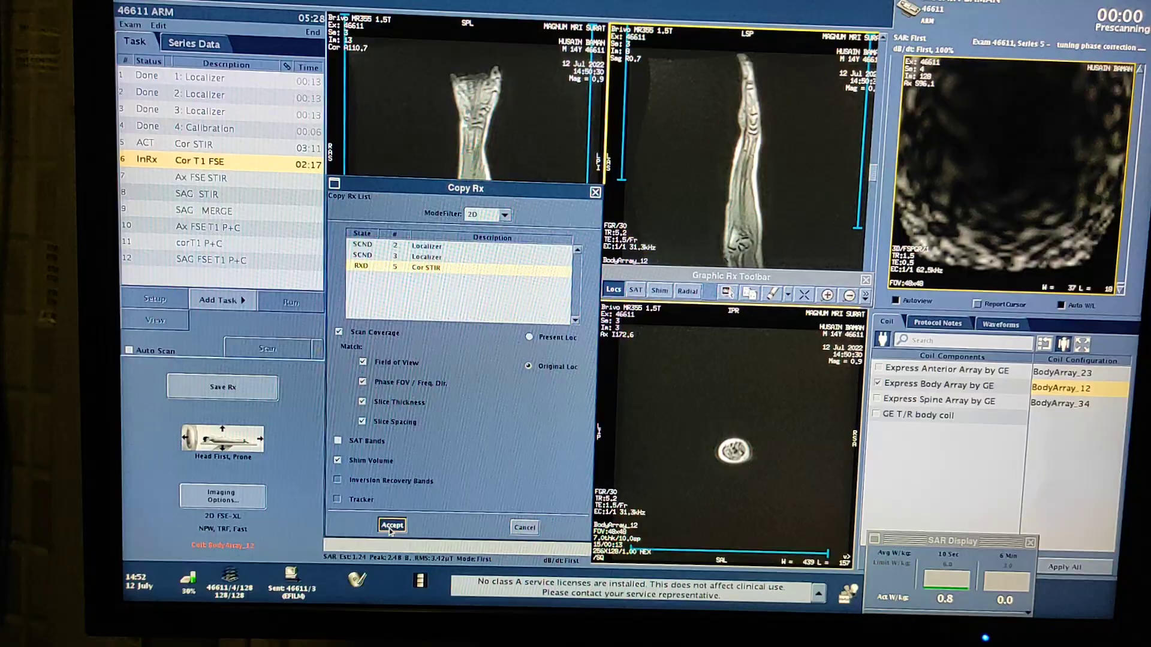
pyautogui.click(392, 526)
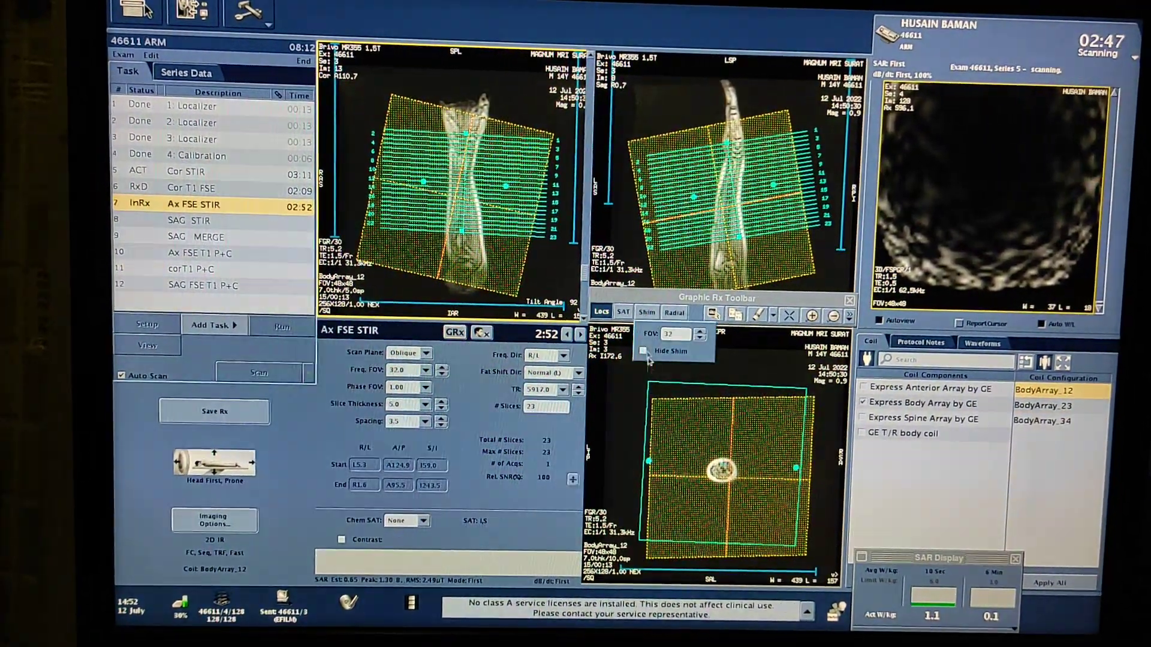
# Step: Tick Hide Shim to remove the shim volume overlay from the Ax FSE STIR views
pyautogui.click(644, 355)
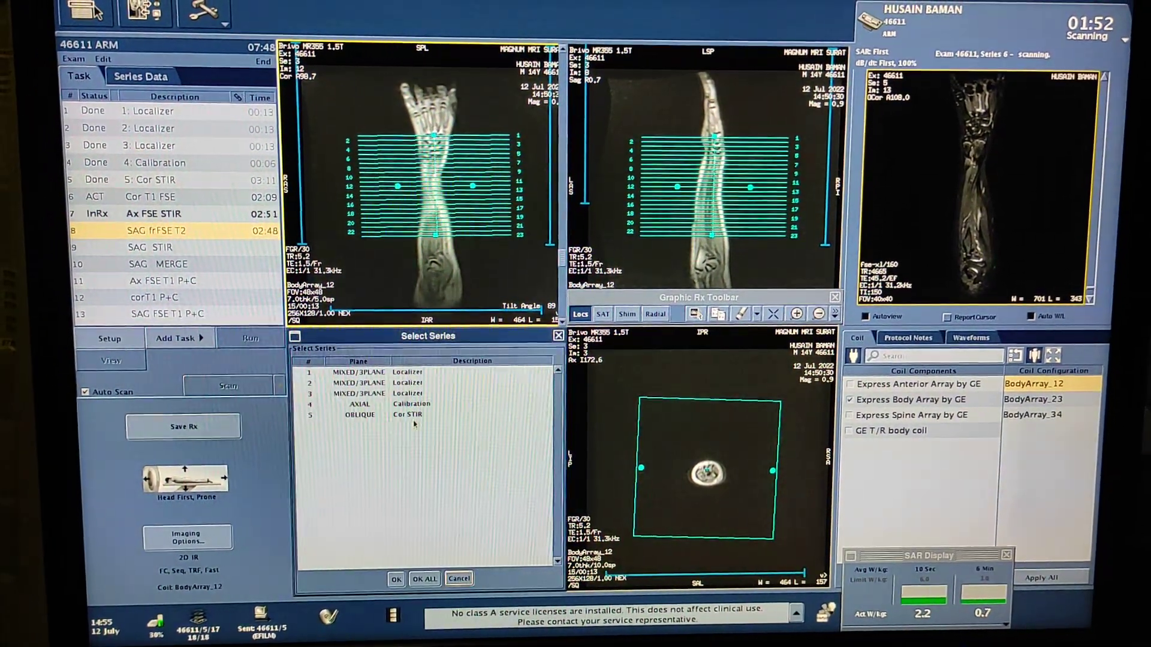
# Step: Load the Cor STIR images via Select Series and set the Ax FSE STIR FOV to 28
pyautogui.click(396, 579)
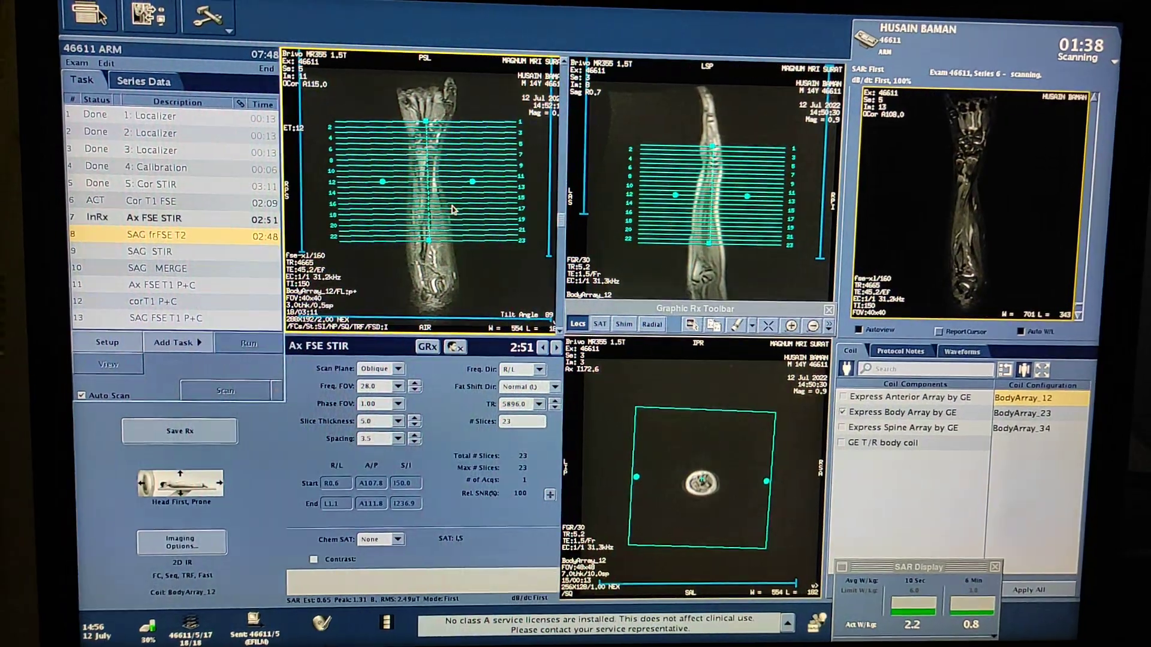
pyautogui.click(406, 439)
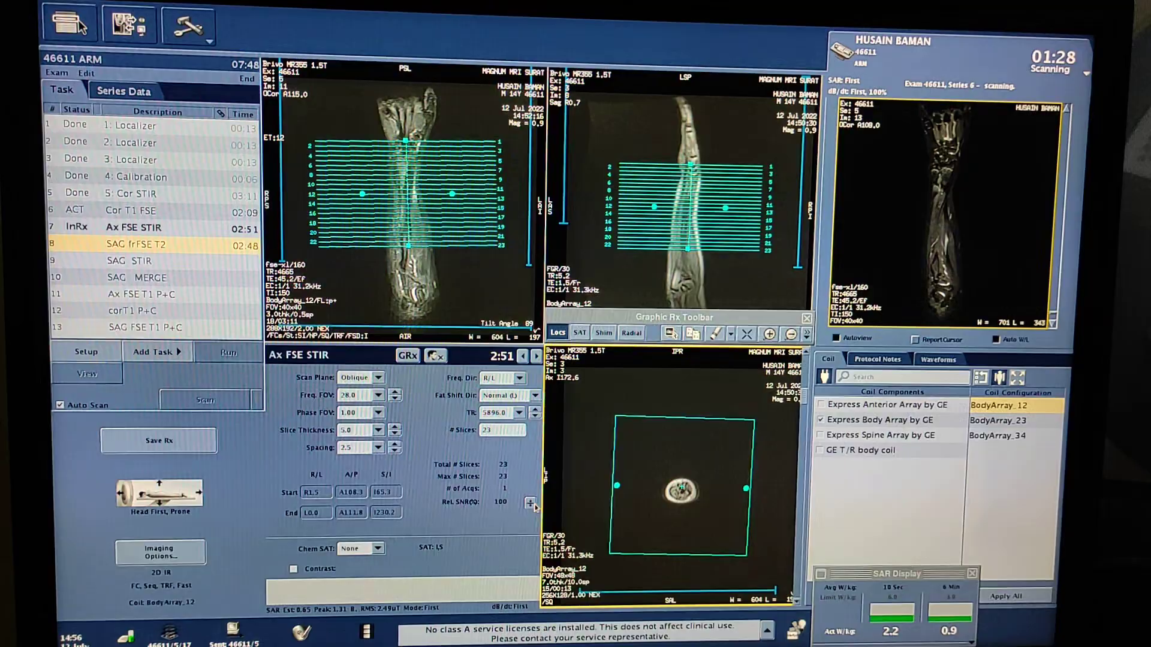
pyautogui.click(603, 333)
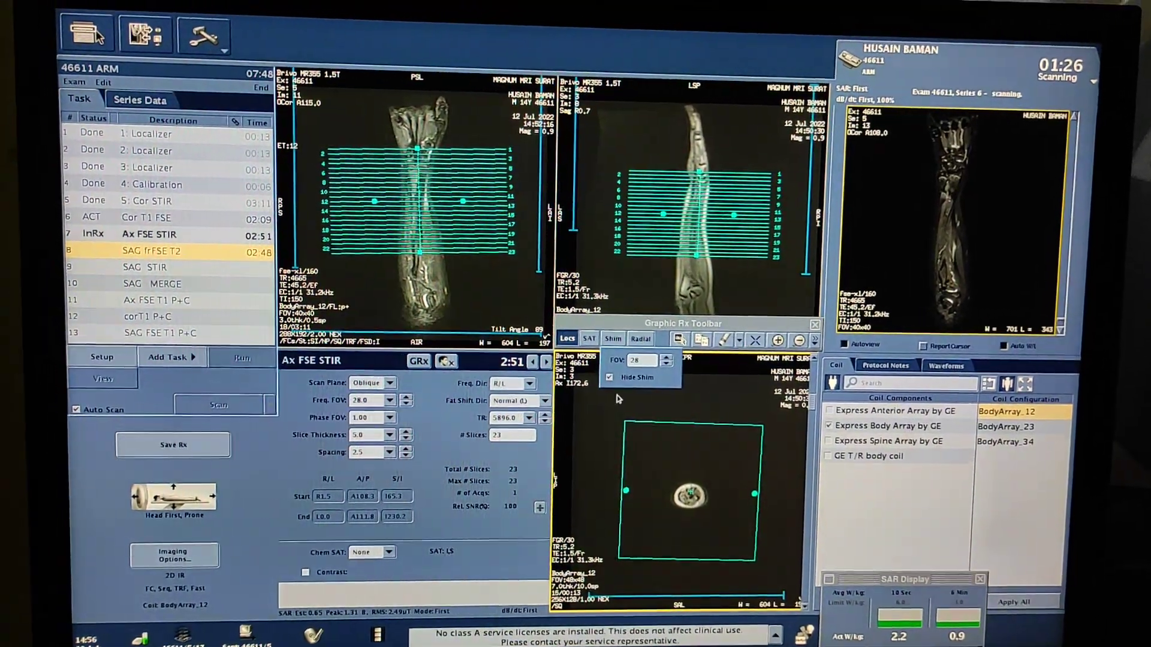
pyautogui.click(610, 377)
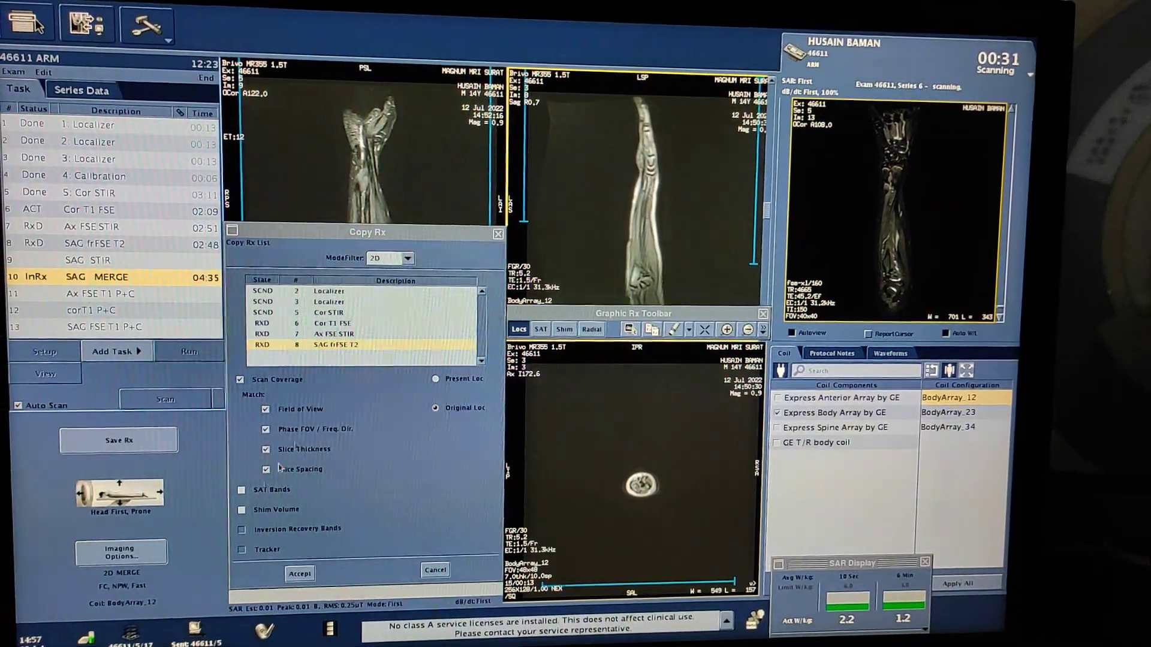
# Step: Copy the SAG frFSE T2 prescription to SAG MERGE and then to SAG STIR
pyautogui.click(298, 573)
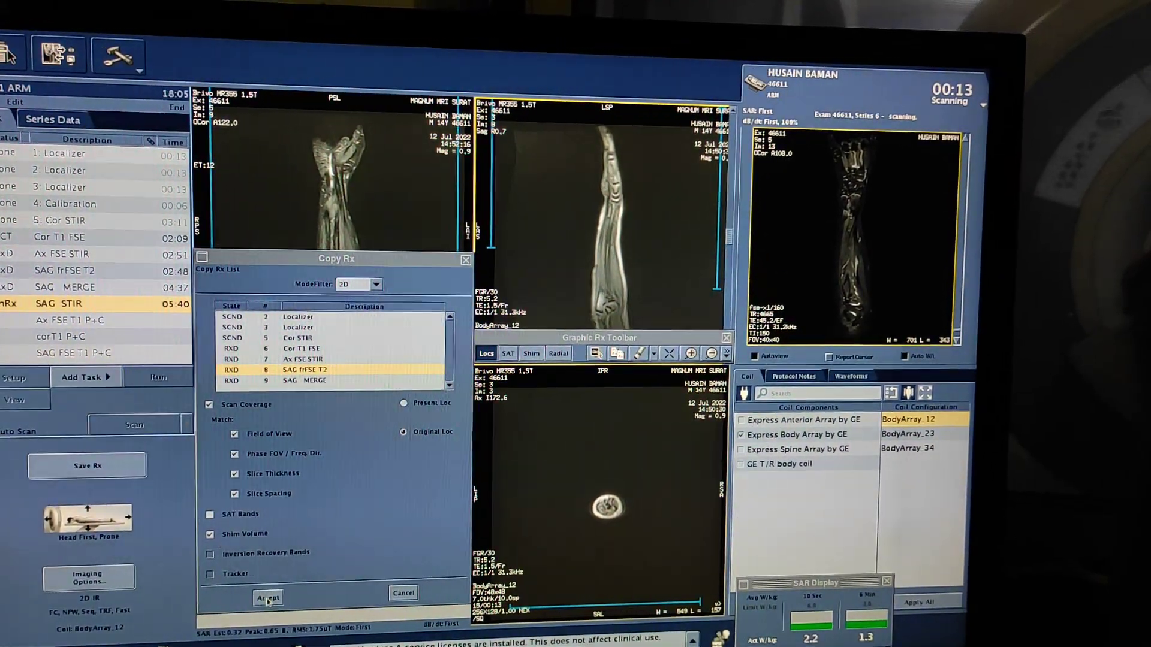
pyautogui.click(269, 598)
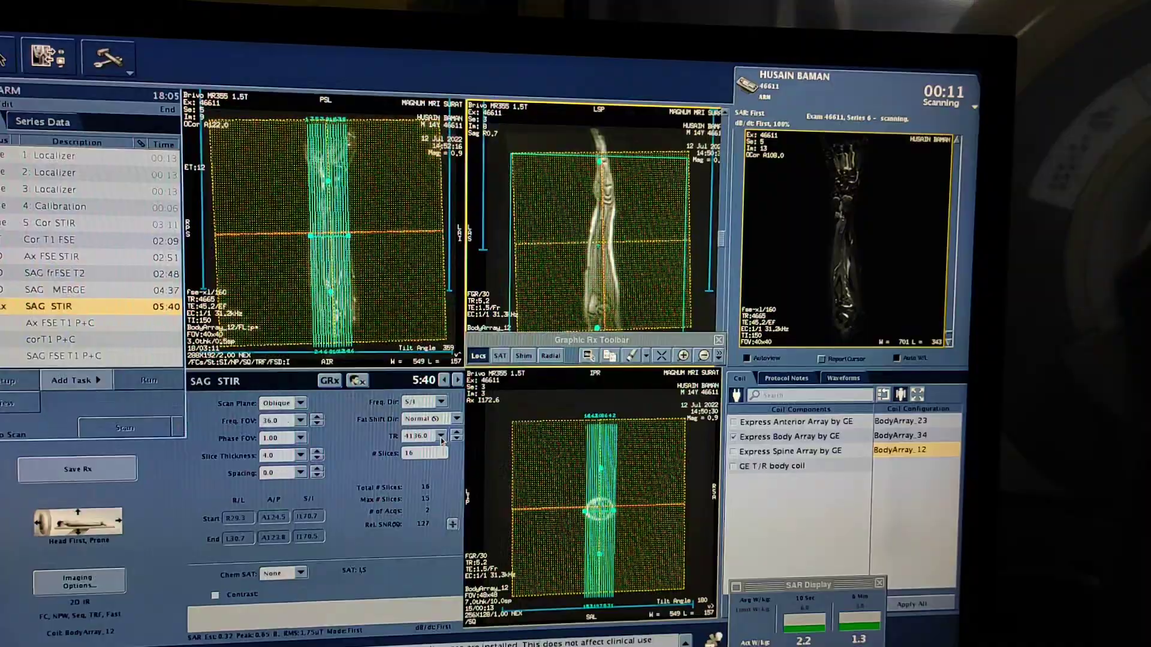